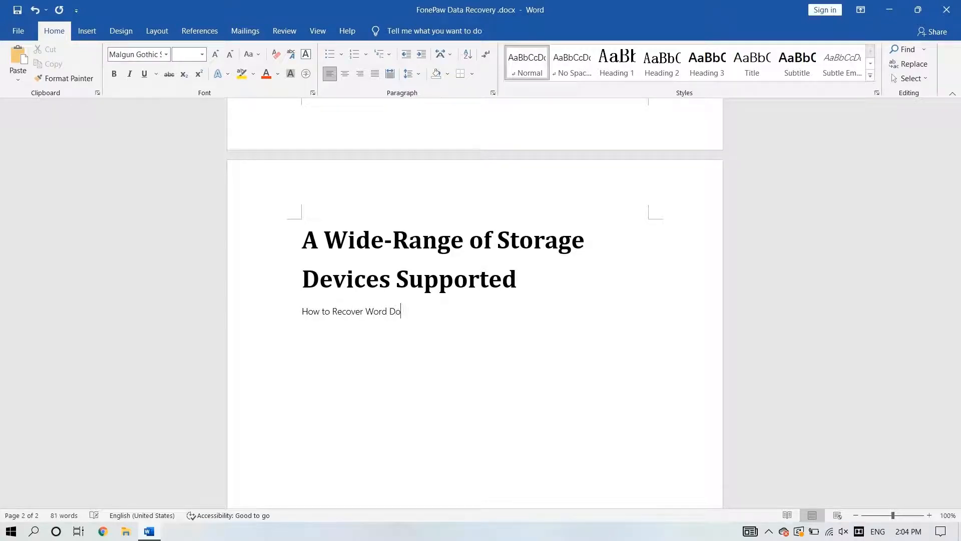
Step: Close Word, leaving the partly typed line under 'A Wide-Range of Storage Devices Supported'
click(945, 9)
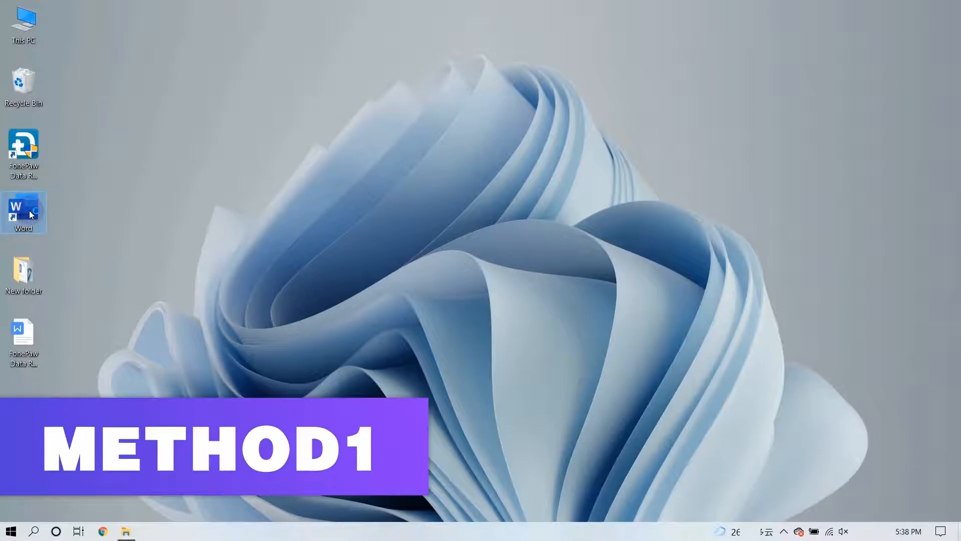
Step: Relaunch Microsoft Word from its desktop shortcut
double_click(22, 211)
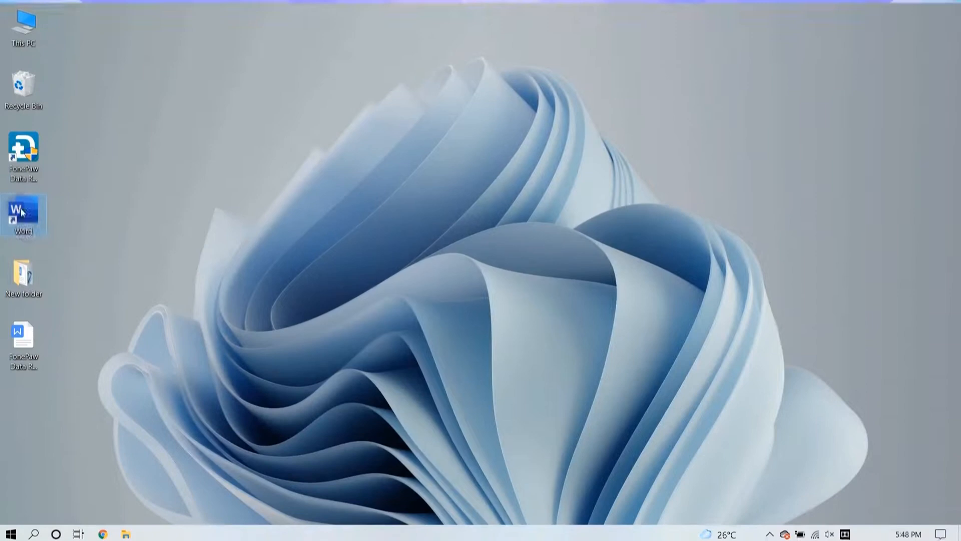
double_click(23, 211)
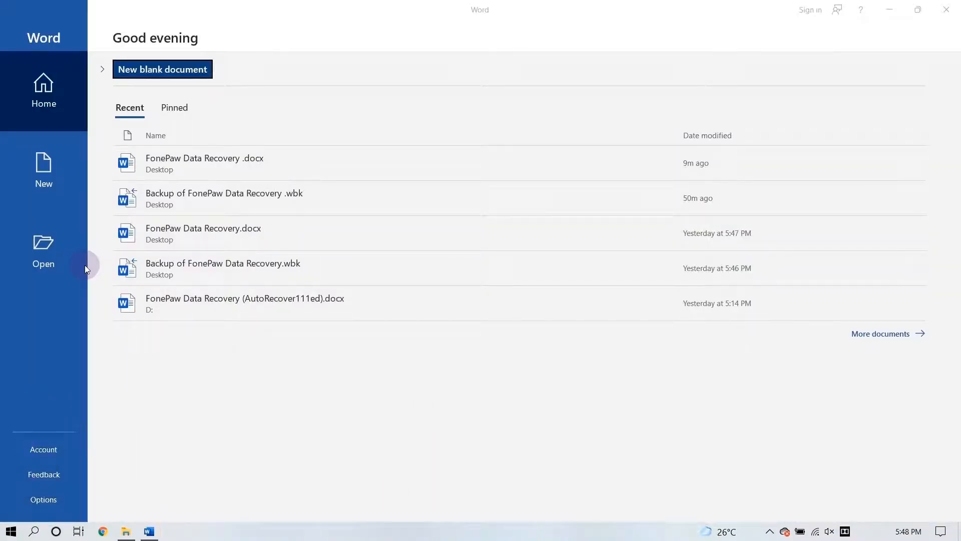
Step: Create a blank document, then open 'Backup of FonePaw Data Recovery.asd' from Recover Unsaved Documents
click(43, 170)
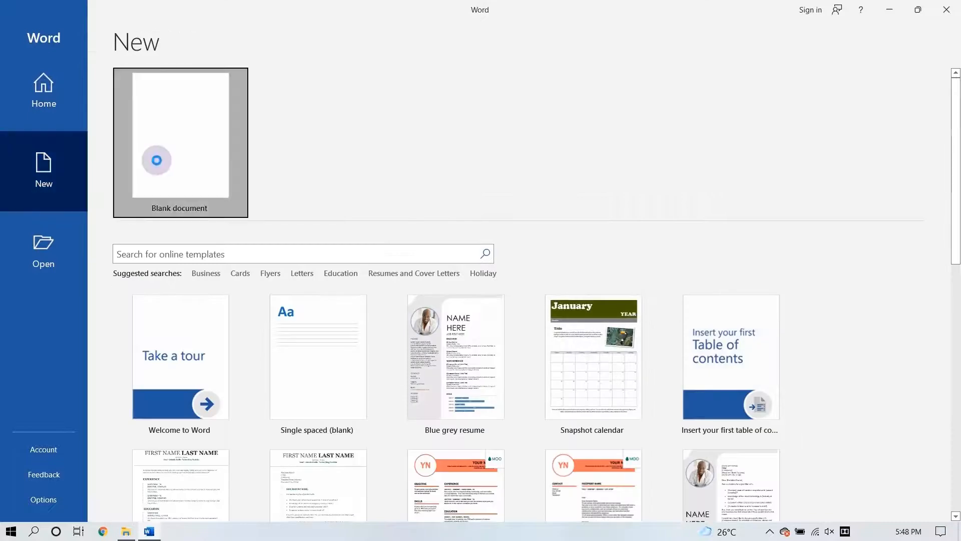
click(180, 142)
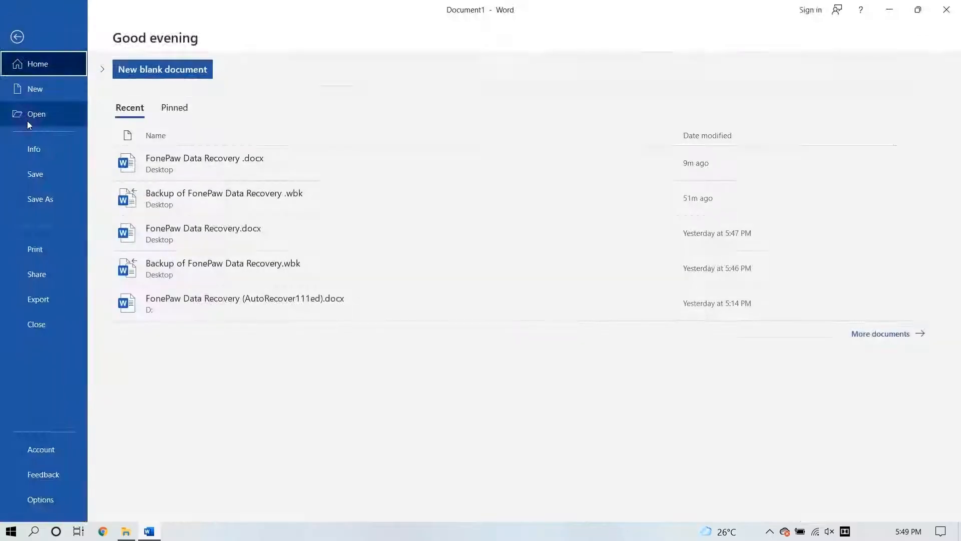
click(34, 149)
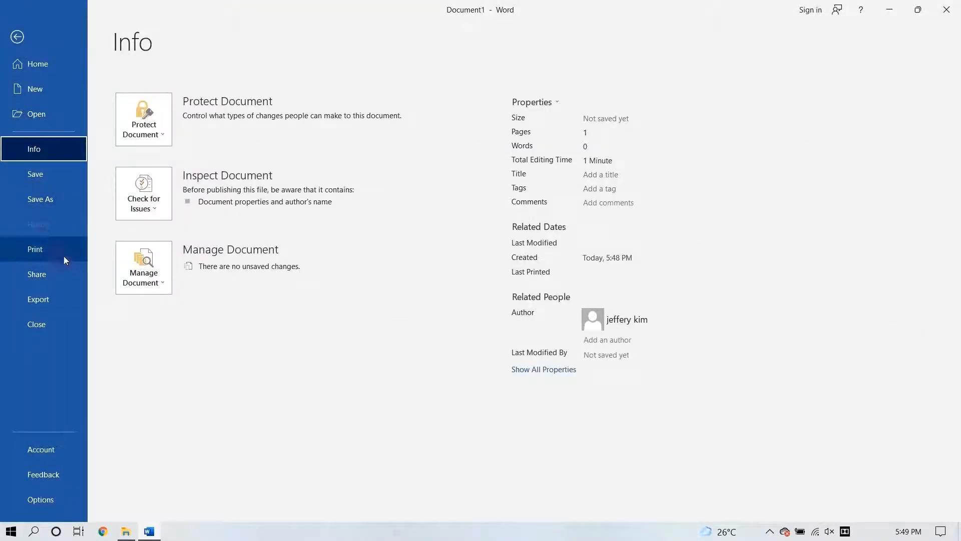
click(143, 266)
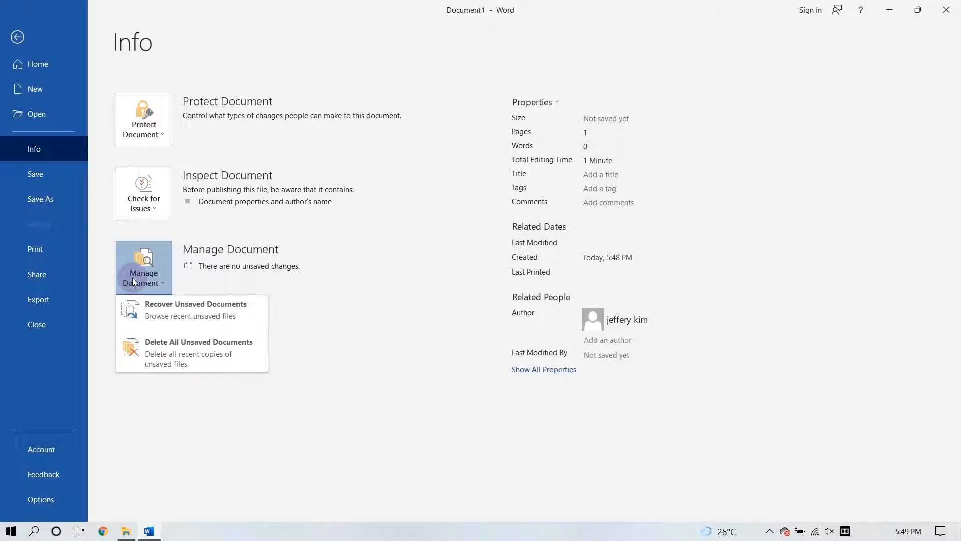
click(17, 37)
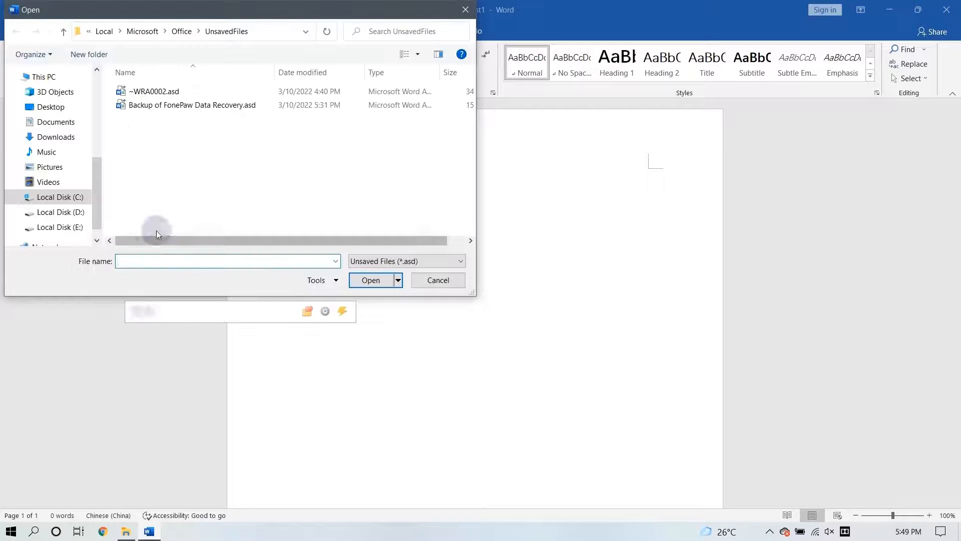
click(191, 105)
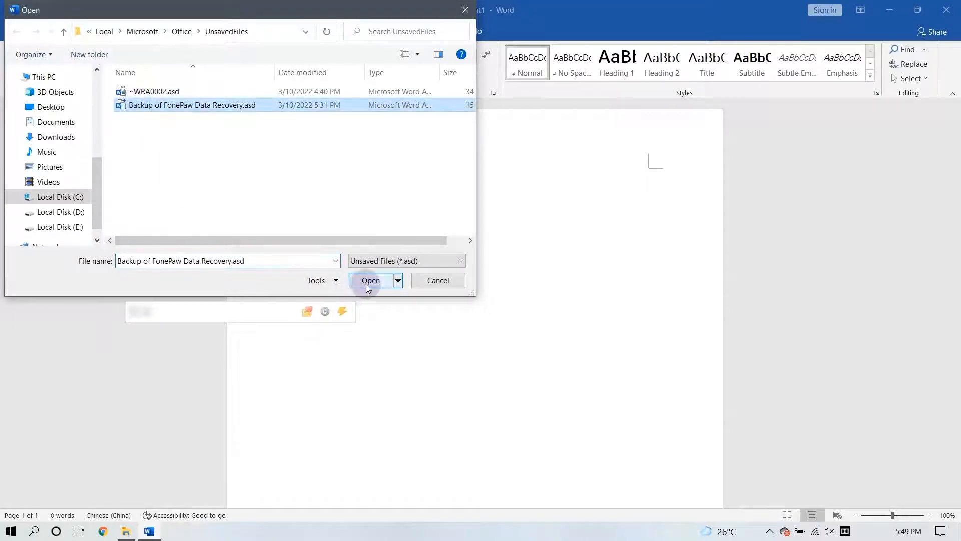
click(370, 281)
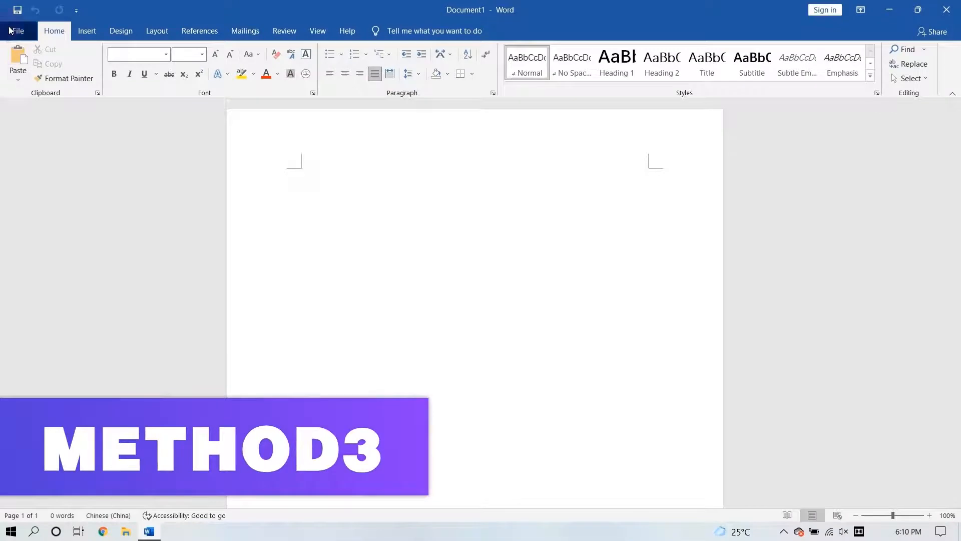
Step: Review Word Options, then go to AppData\Roaming\Microsoft\Word in File Explorer
click(16, 30)
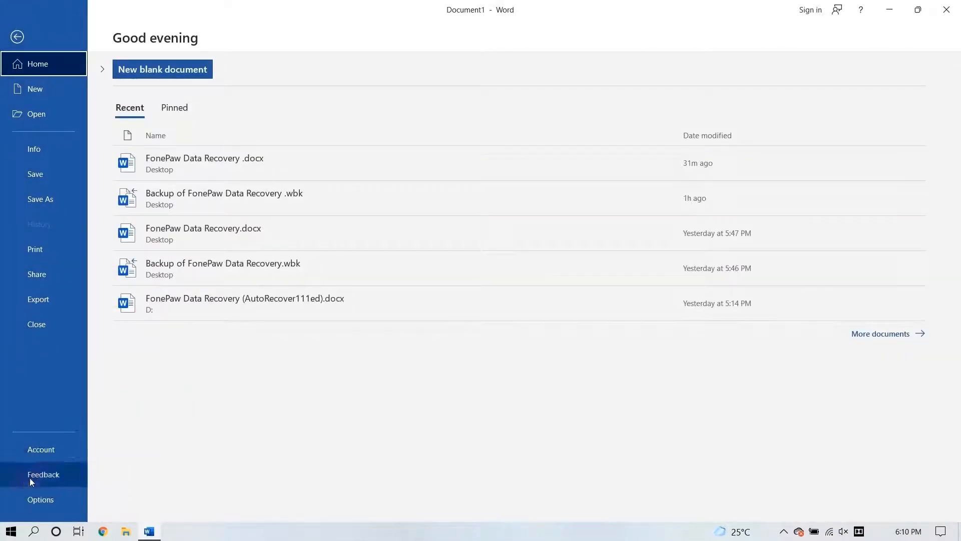
click(40, 499)
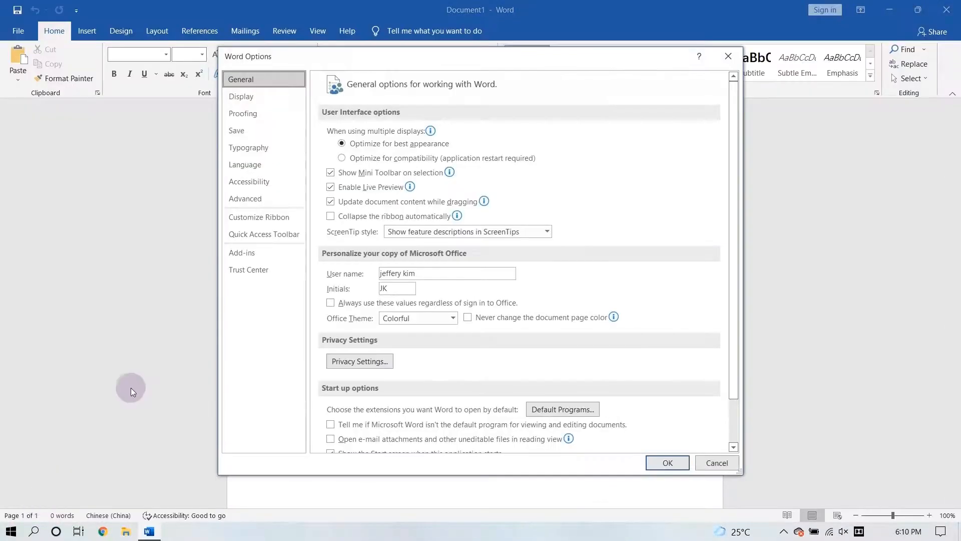
click(235, 130)
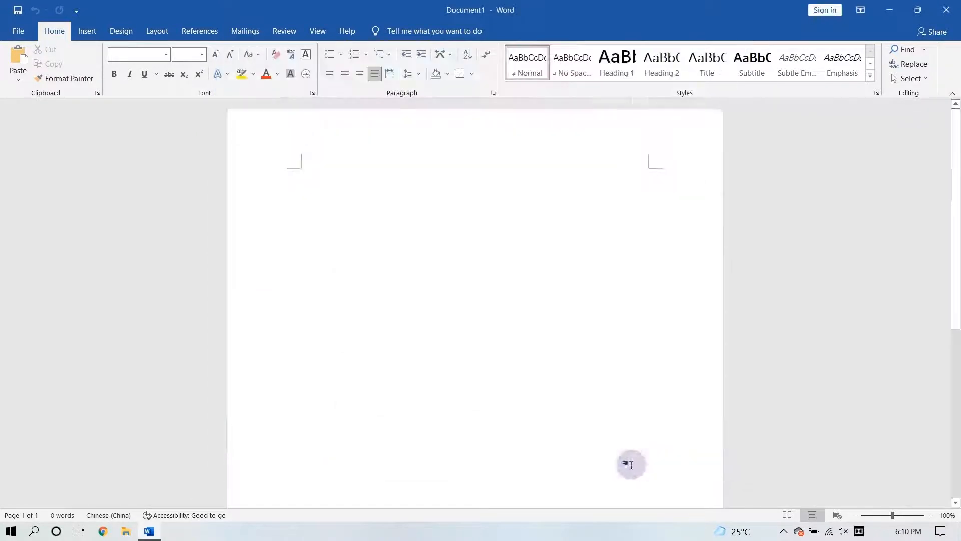
click(126, 530)
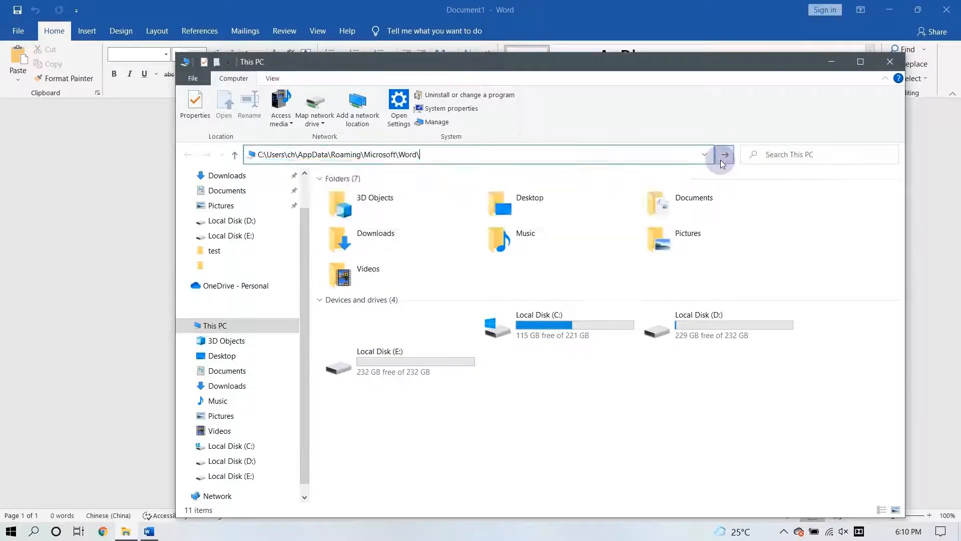
right_click(363, 208)
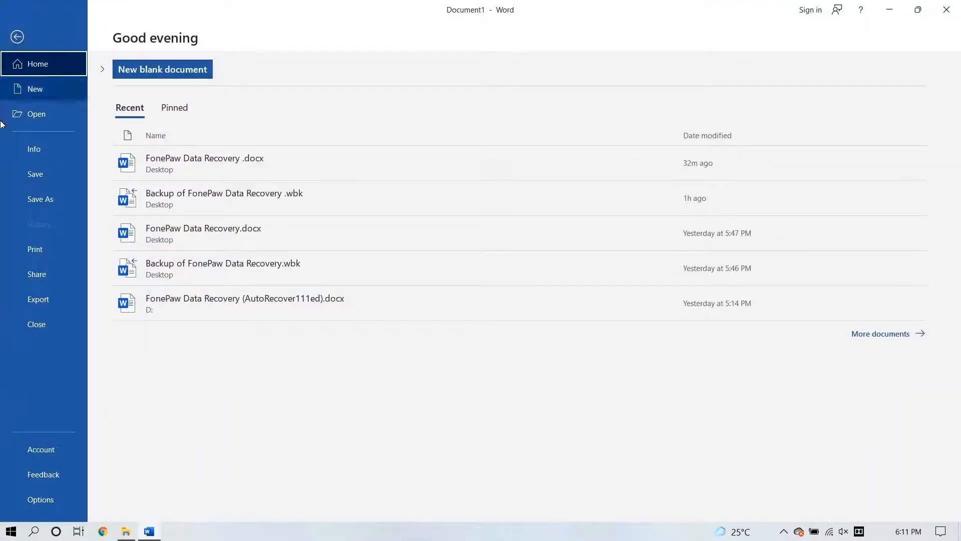
Step: Refresh the unsaved documents list and open ~WRA0001.asd
click(33, 148)
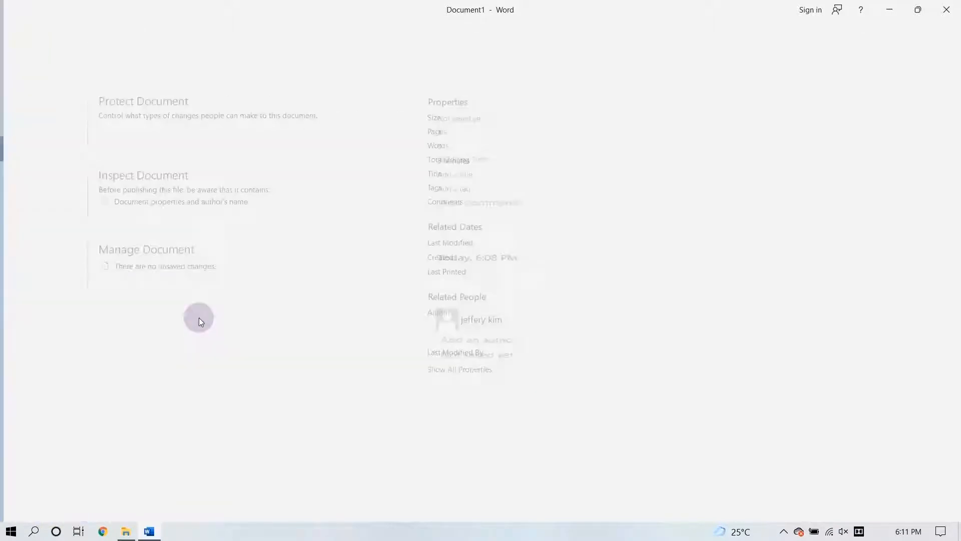
right_click(179, 196)
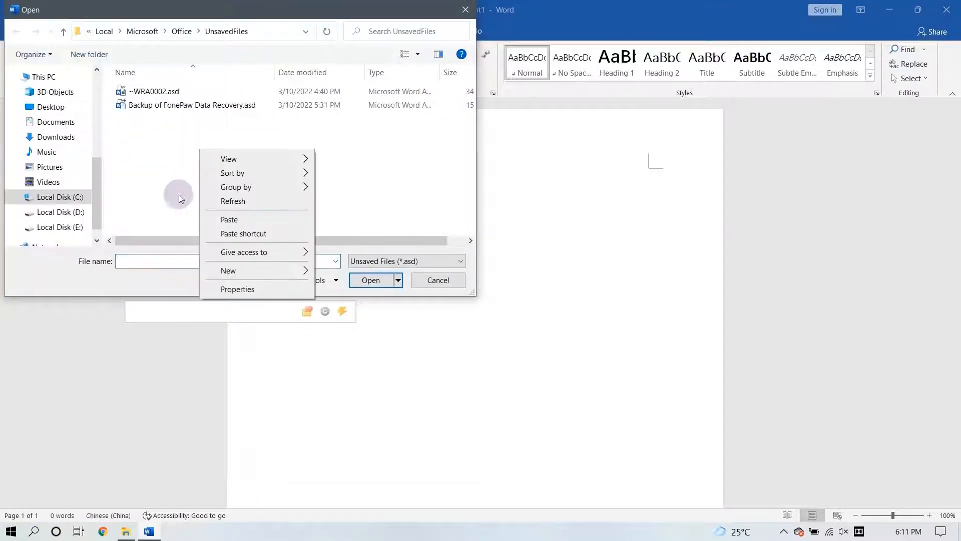
click(233, 202)
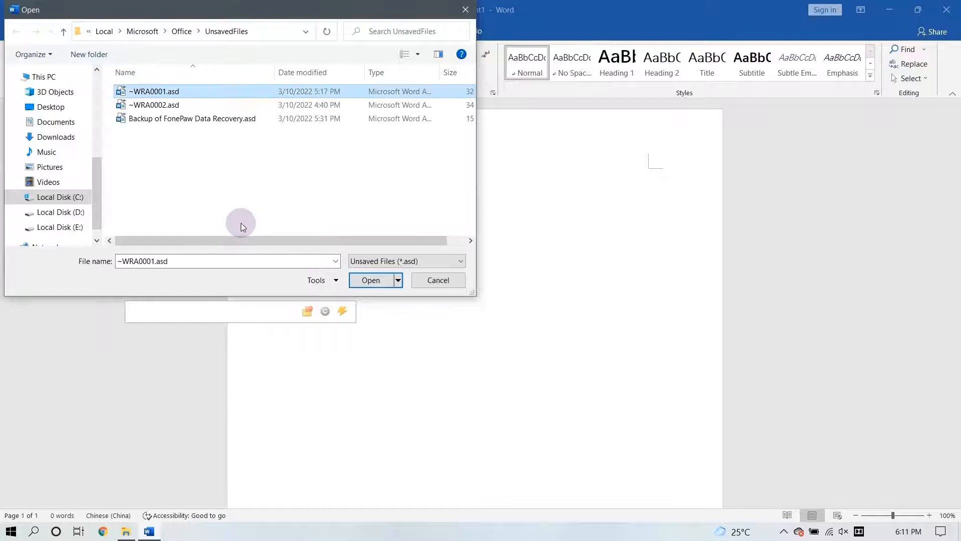
click(371, 281)
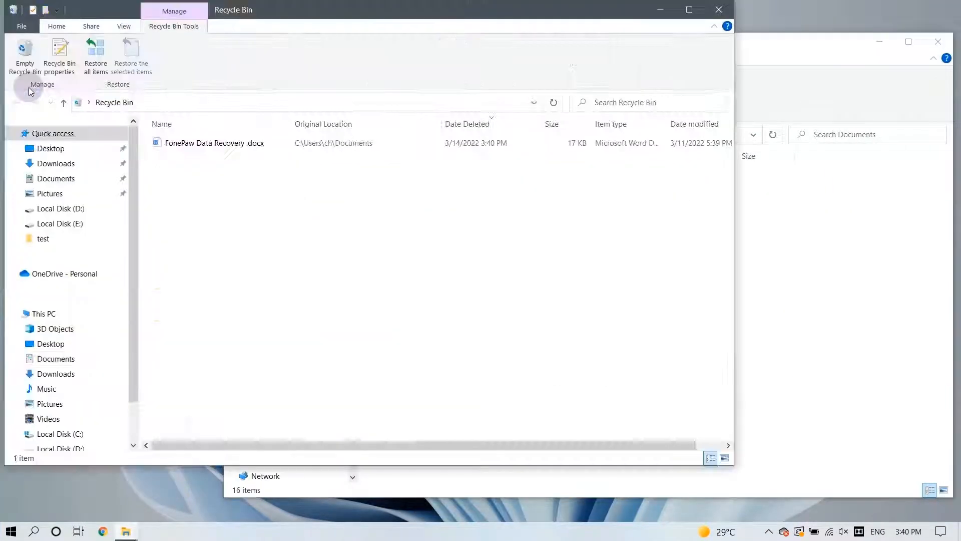
Step: Empty the Recycle Bin, permanently deleting the FonePaw Data Recovery .docx
click(25, 56)
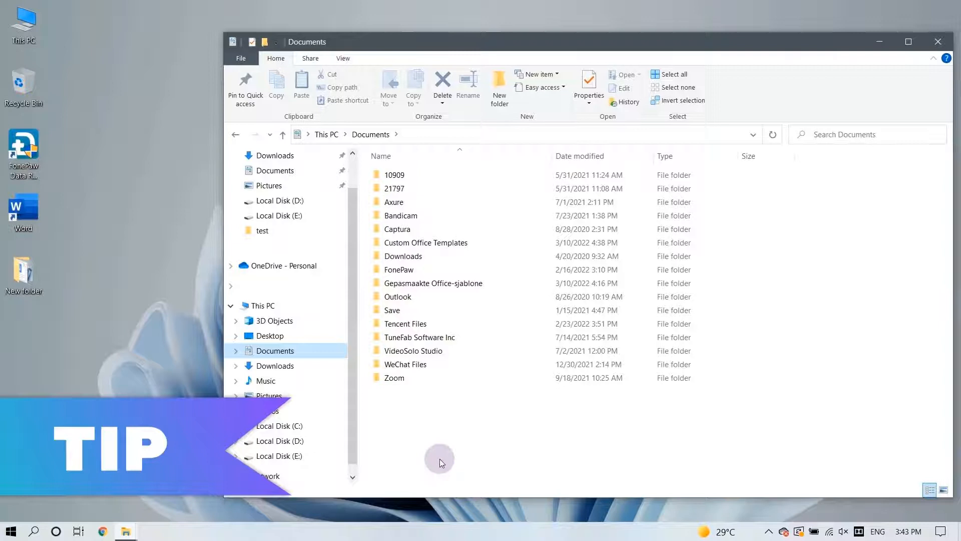
double_click(23, 83)
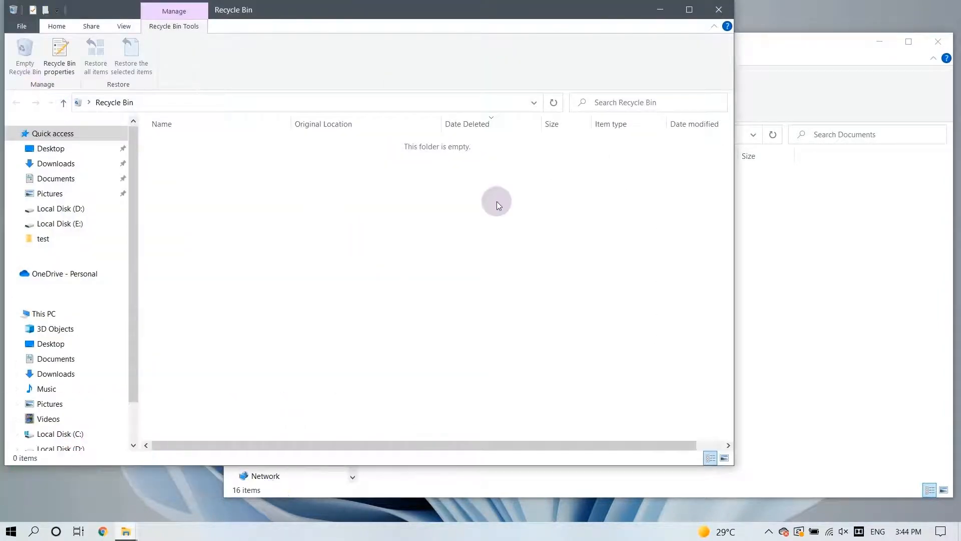
click(102, 530)
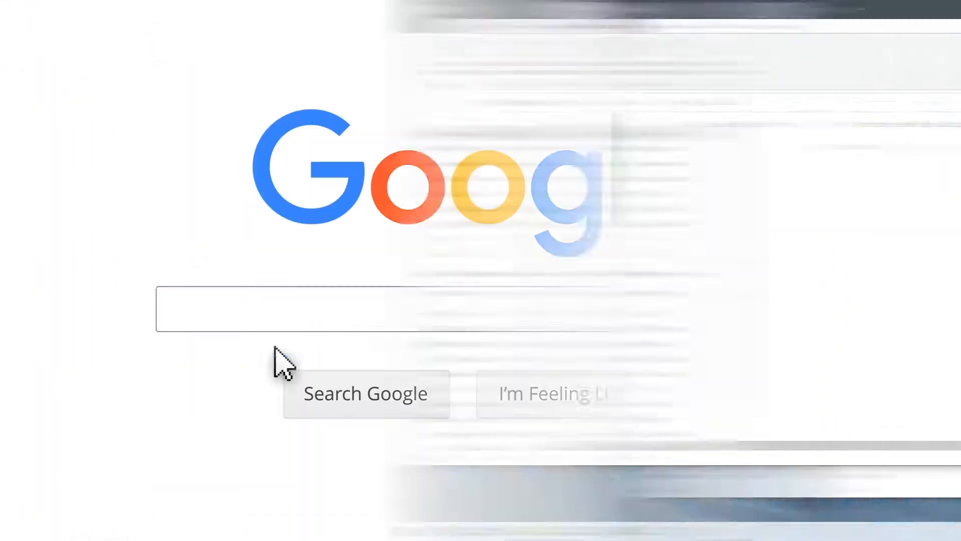
Step: Search Google for 'Data Recovery Software'
text(Data Re)
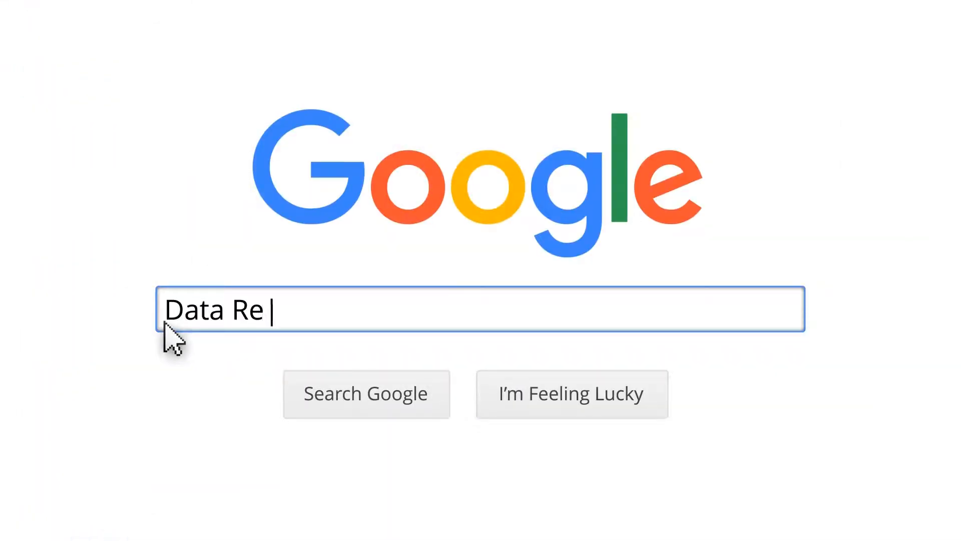
text(covery Software)
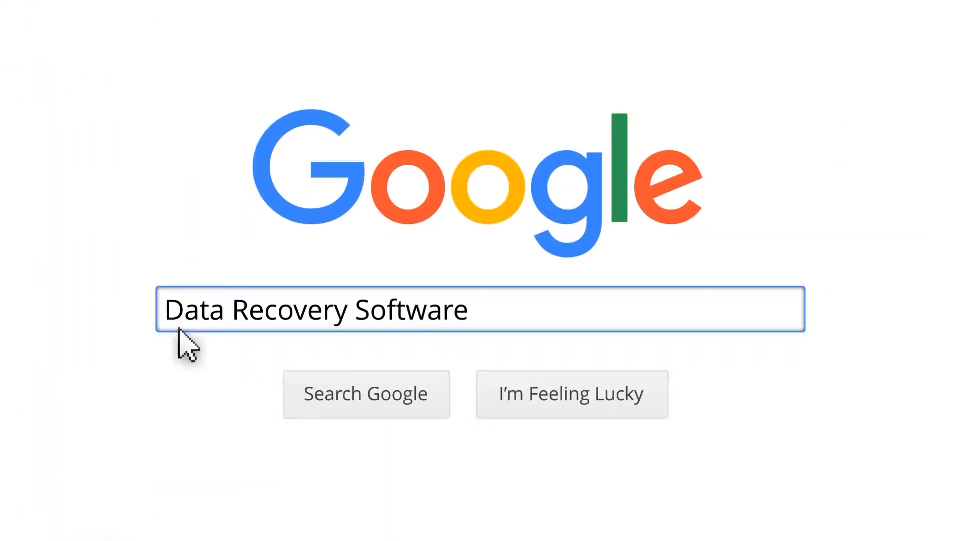
click(366, 393)
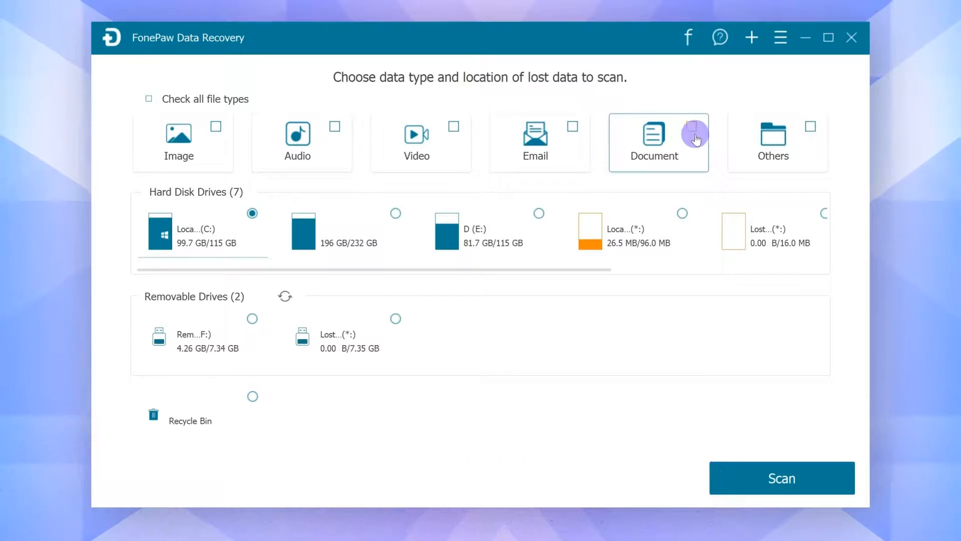
Step: Run a FonePaw document scan of drive E:, finding 569 files
click(691, 127)
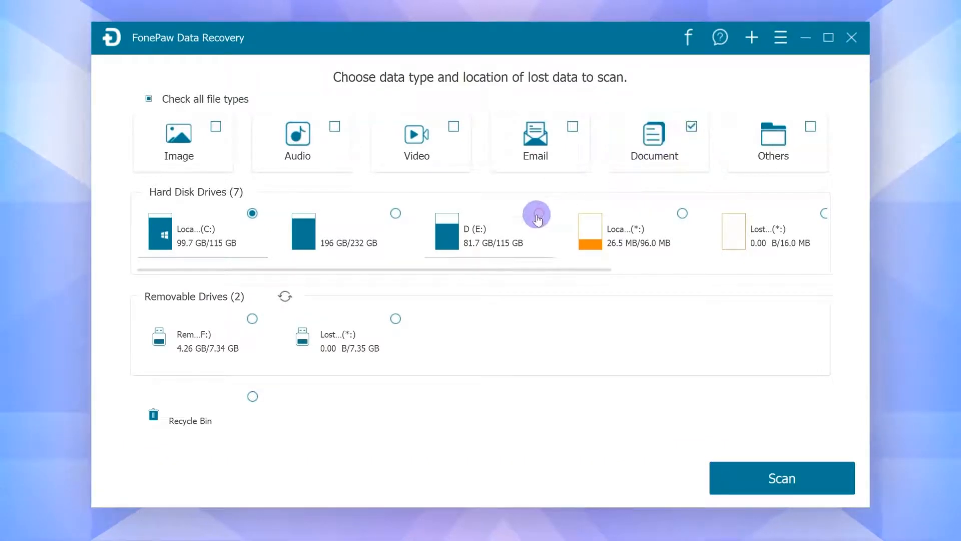
click(538, 213)
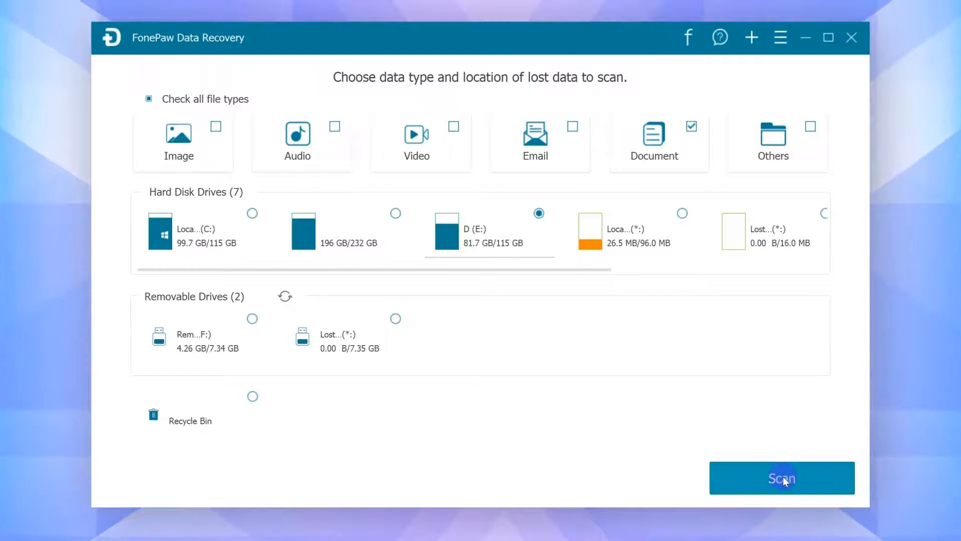
click(781, 478)
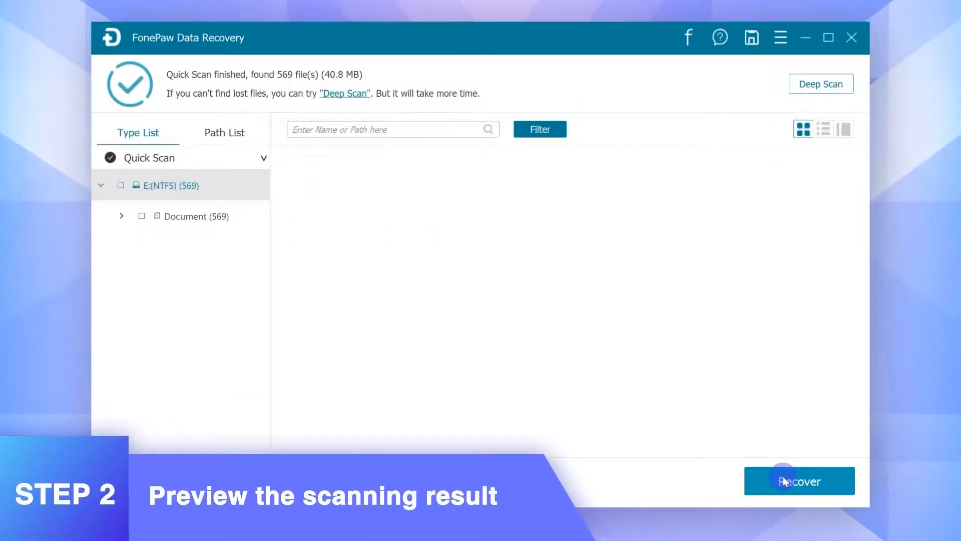
Step: Browse the E:(NTFS) quick-scan Document results, then run a Deep Scan finding 10,576 files
click(171, 186)
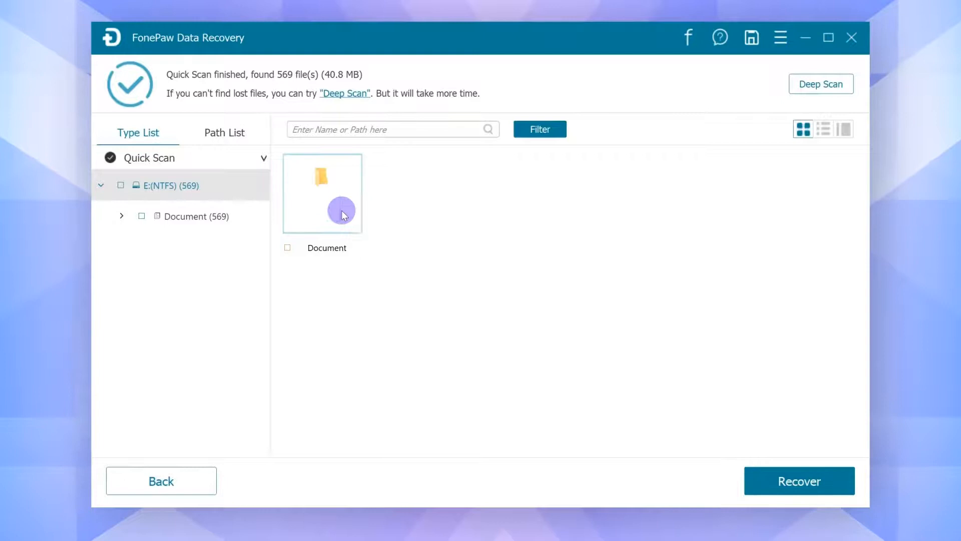
double_click(322, 192)
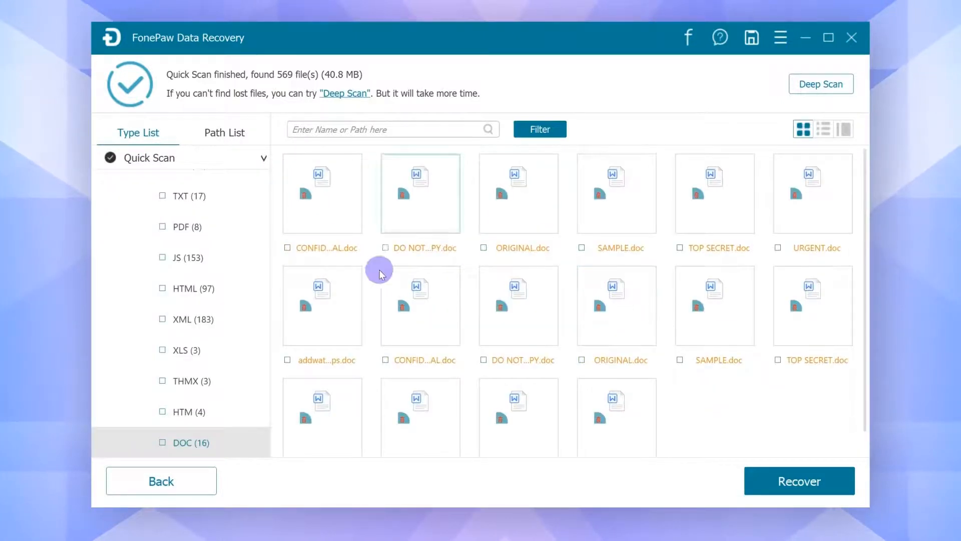
mouse_move(820, 85)
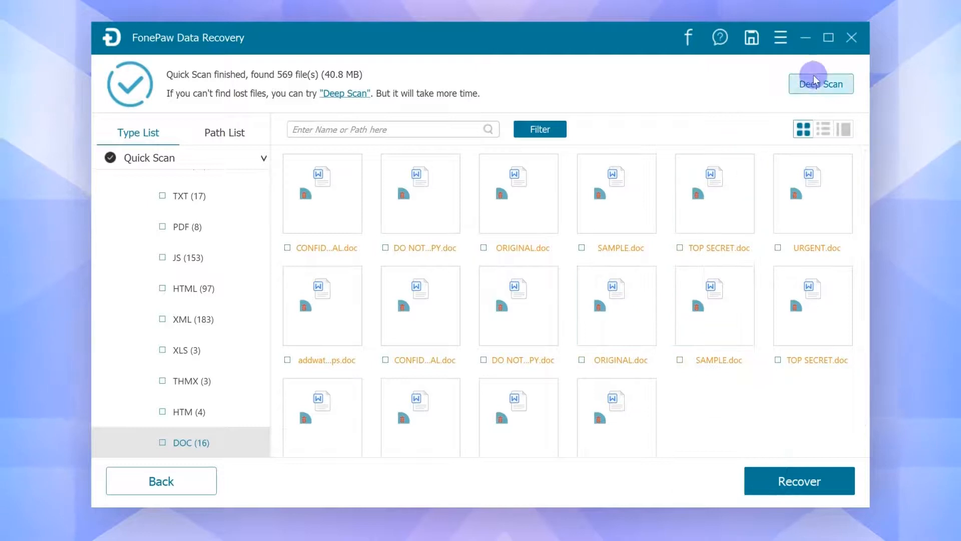
click(819, 85)
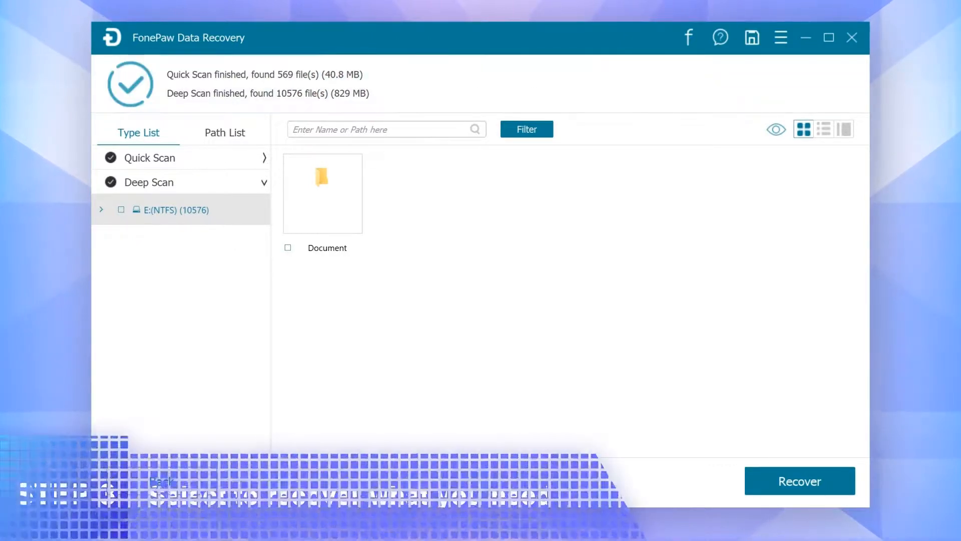
Step: Recover the FonePaw Data Recovery .docx from the deep-scan Document results to a chosen folder
click(321, 192)
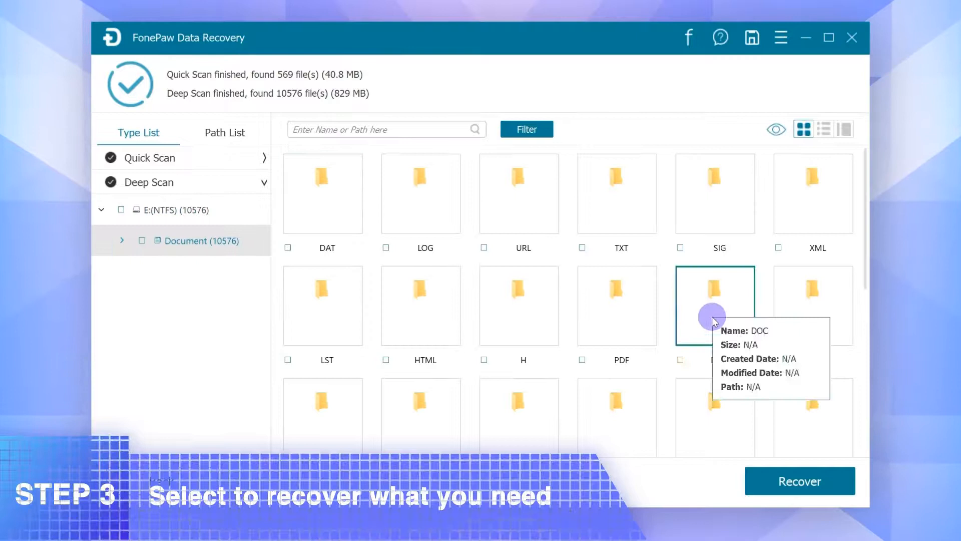
right_click(386, 128)
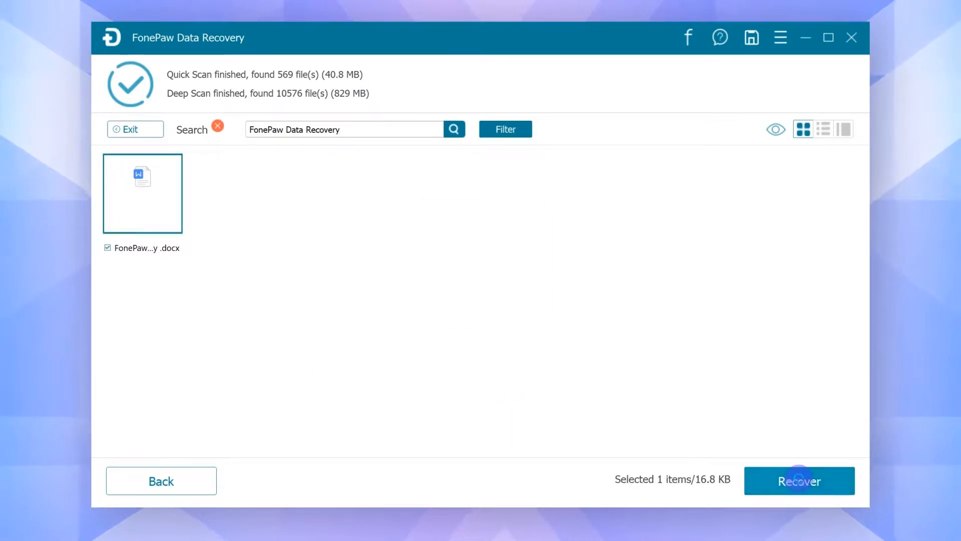
click(799, 480)
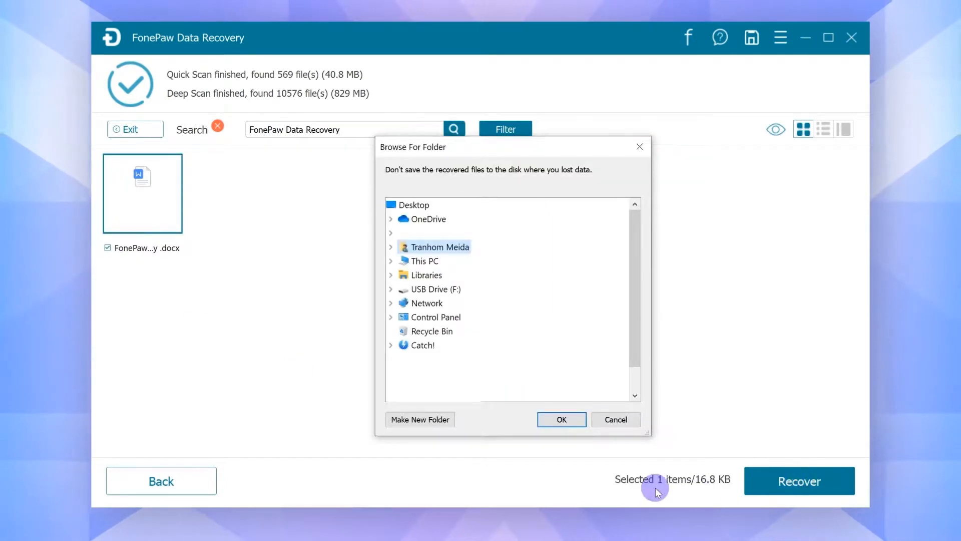
click(560, 420)
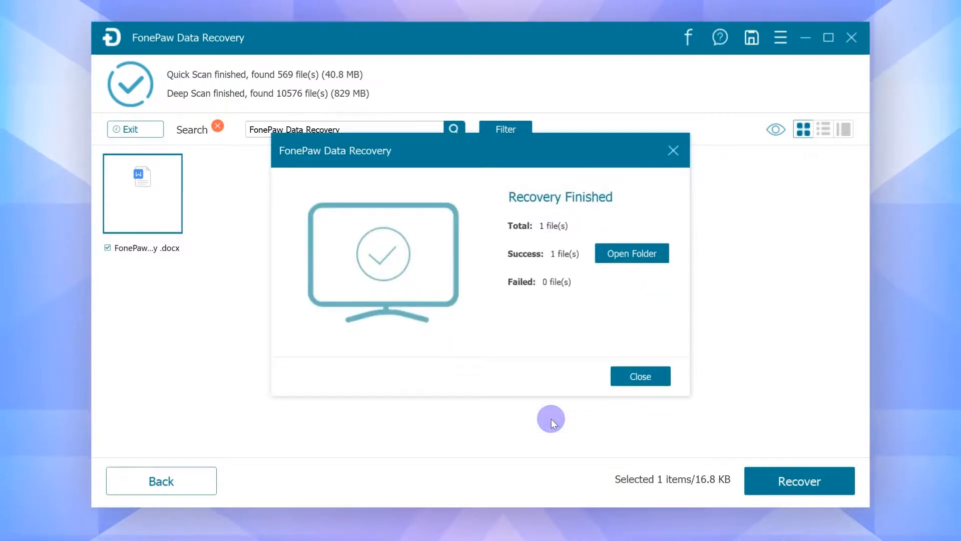